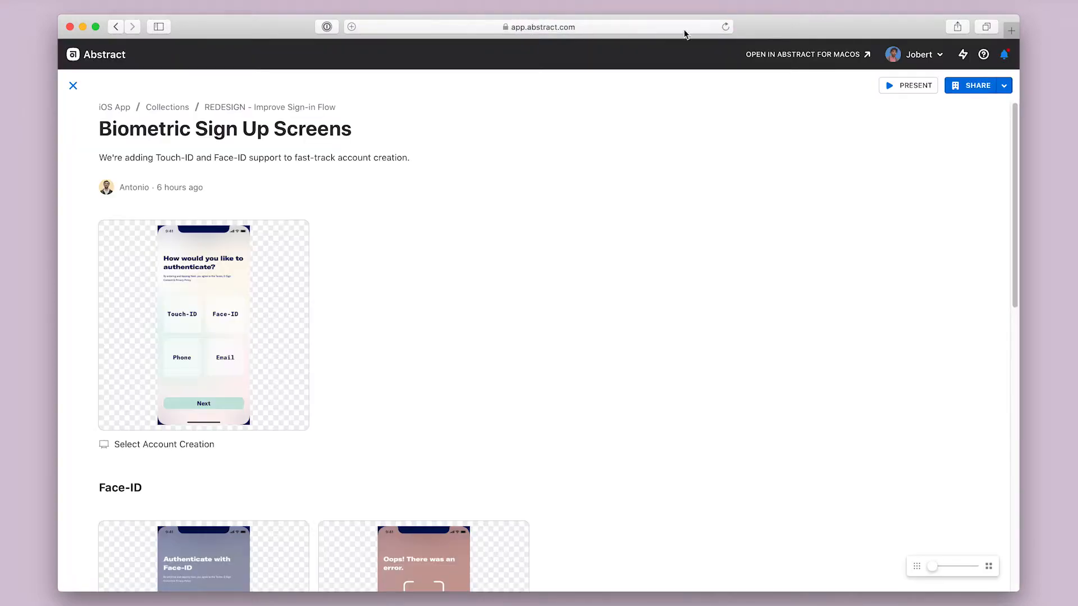
# Locate the Touch-ID Error thumbnail and bring it into Inspect mode.
pyautogui.scroll(-3)
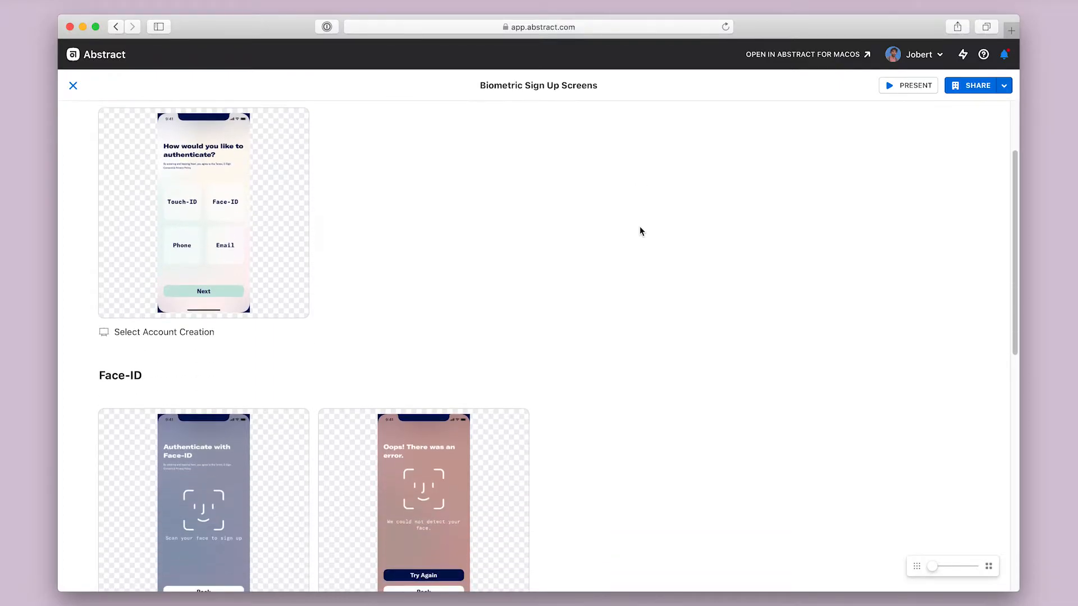
pyautogui.scroll(-3)
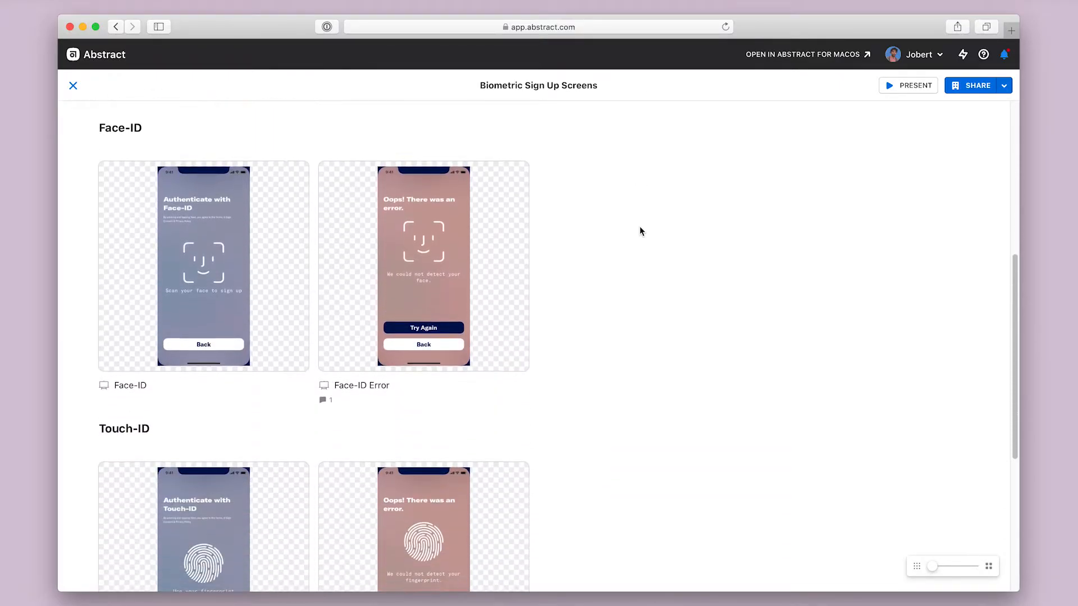
pyautogui.scroll(-3)
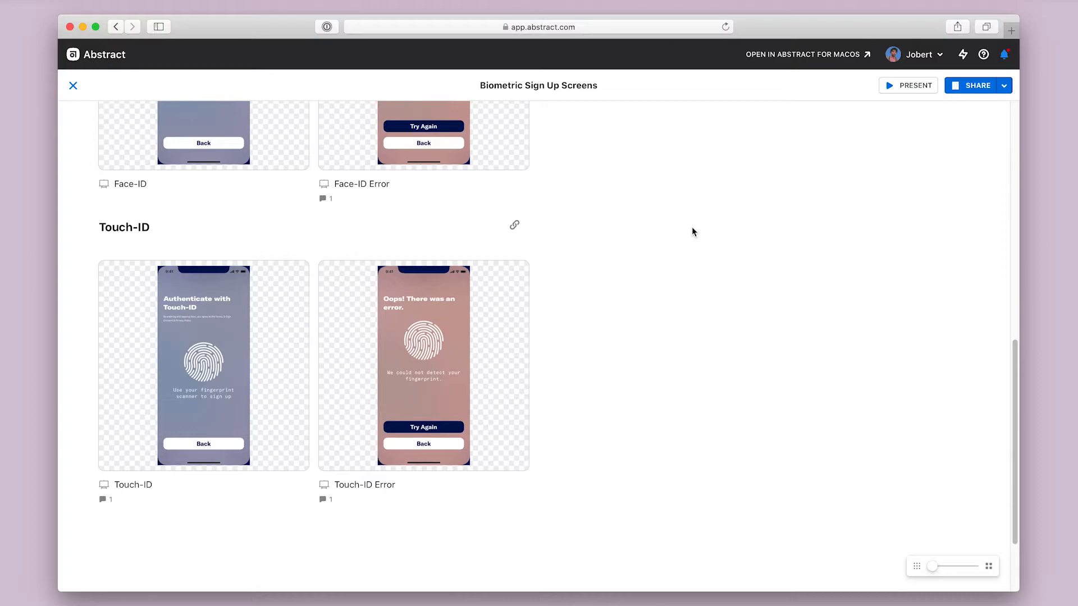
pyautogui.moveTo(499, 317)
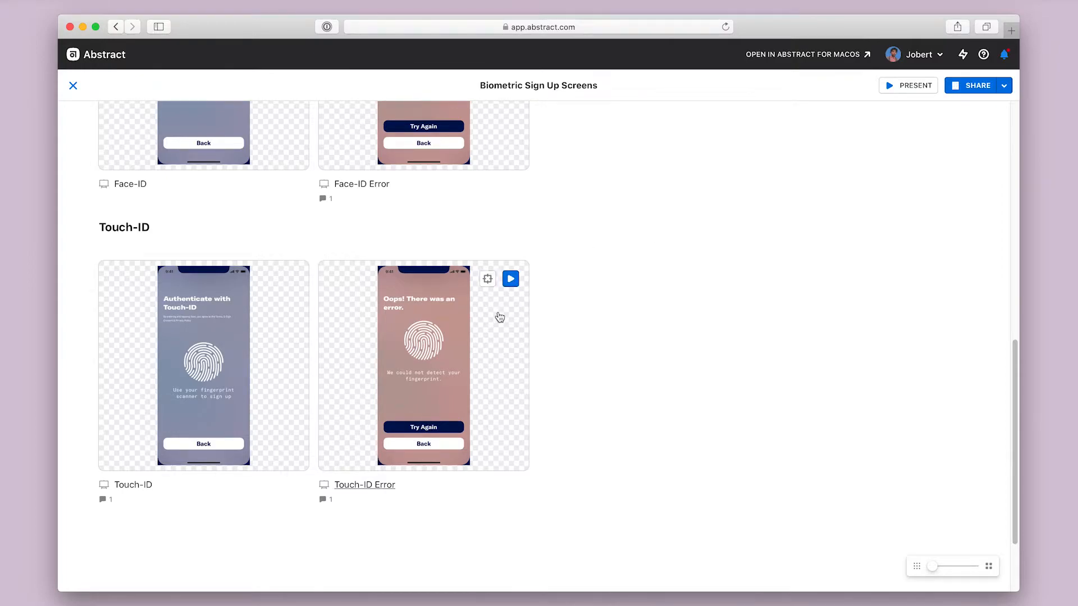
pyautogui.moveTo(478, 292)
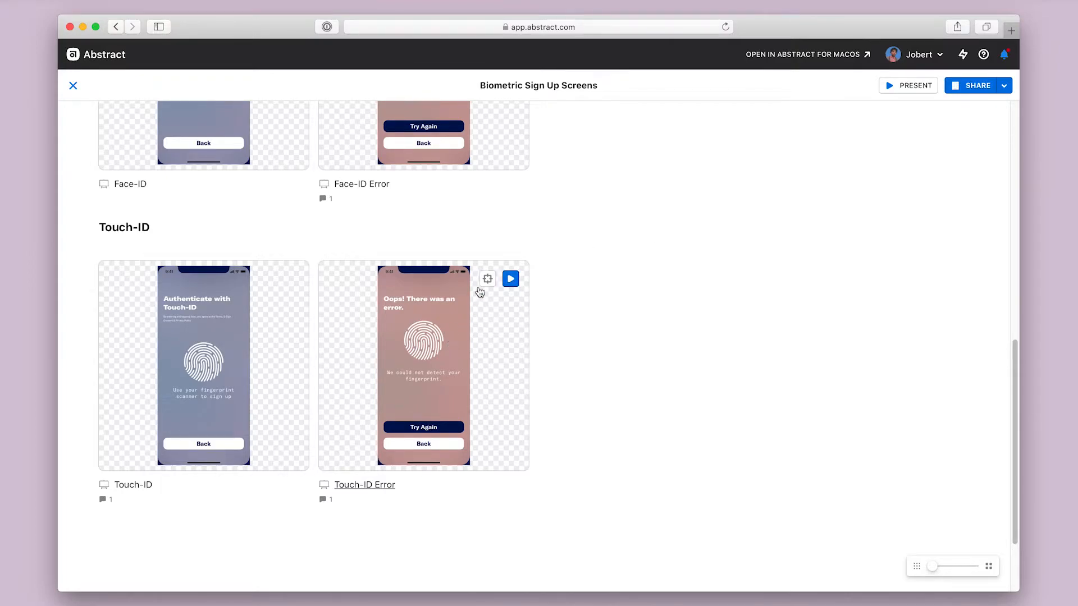
pyautogui.moveTo(487, 279)
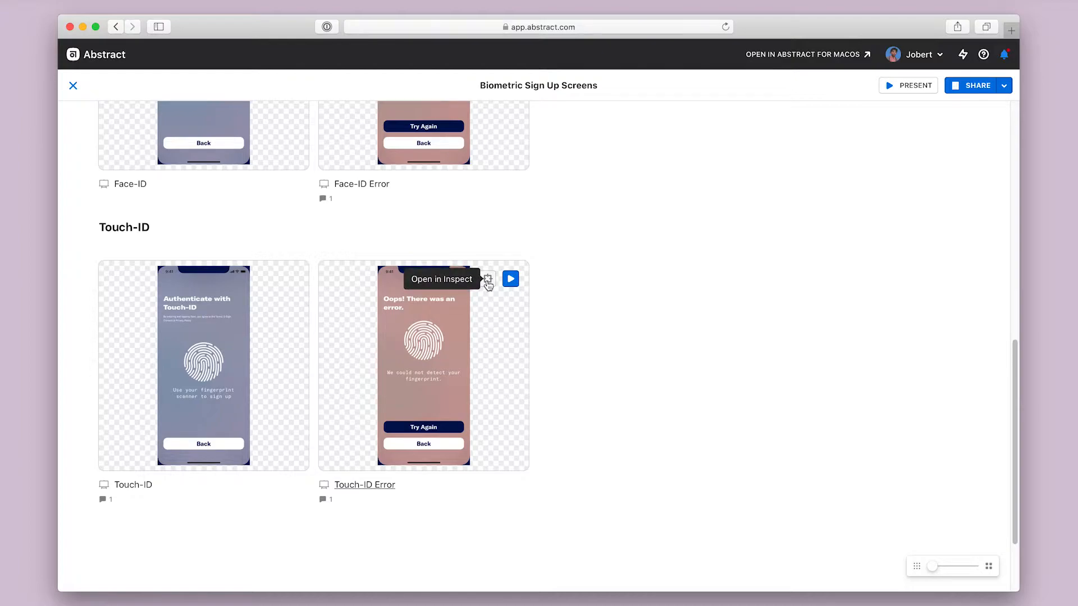
pyautogui.moveTo(441, 376)
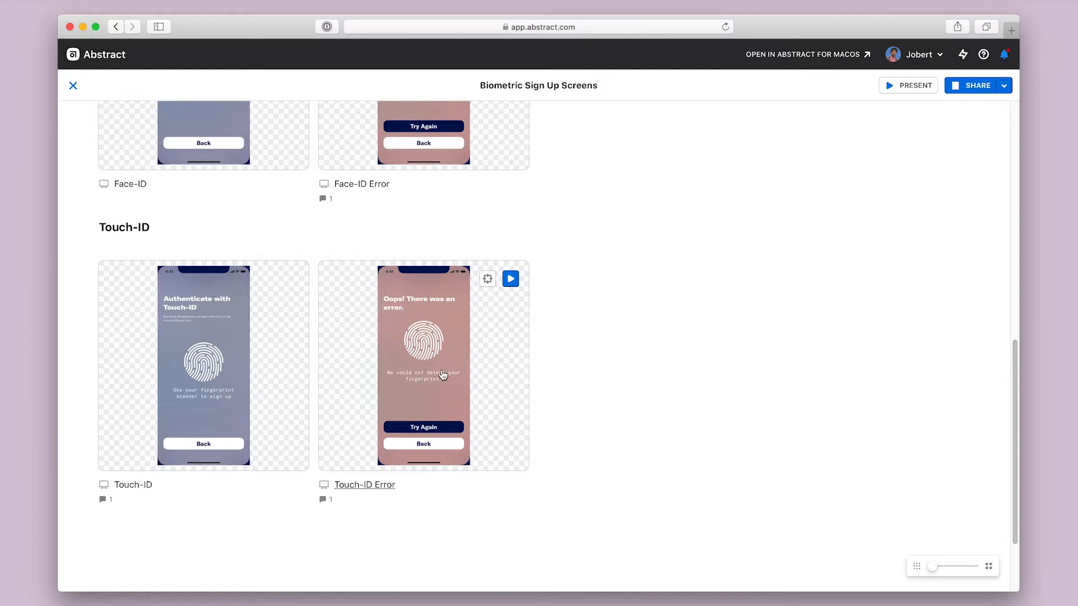
pyautogui.click(423, 364)
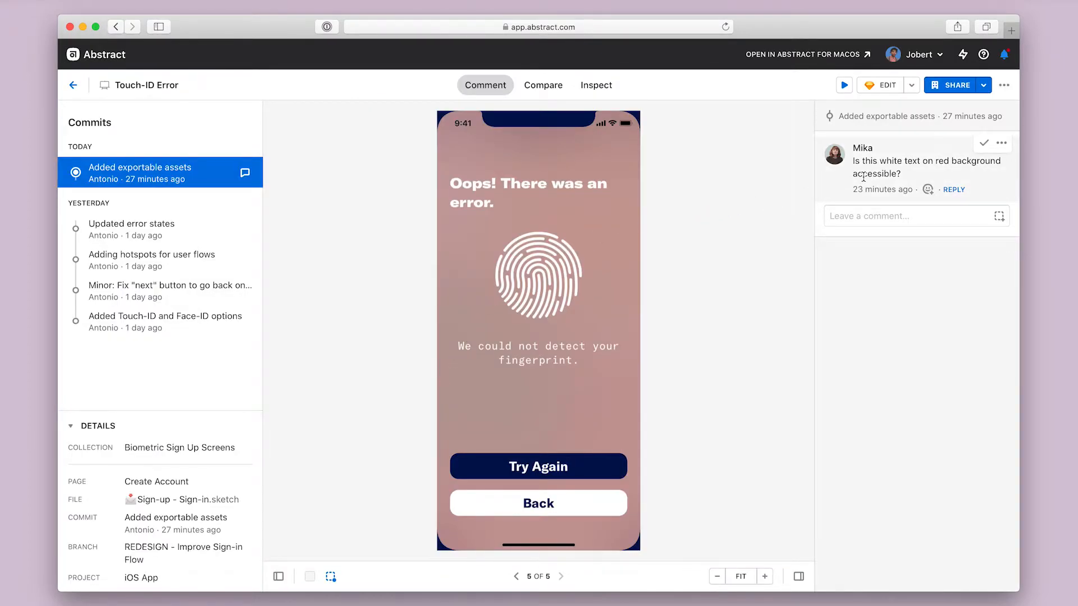
pyautogui.click(595, 84)
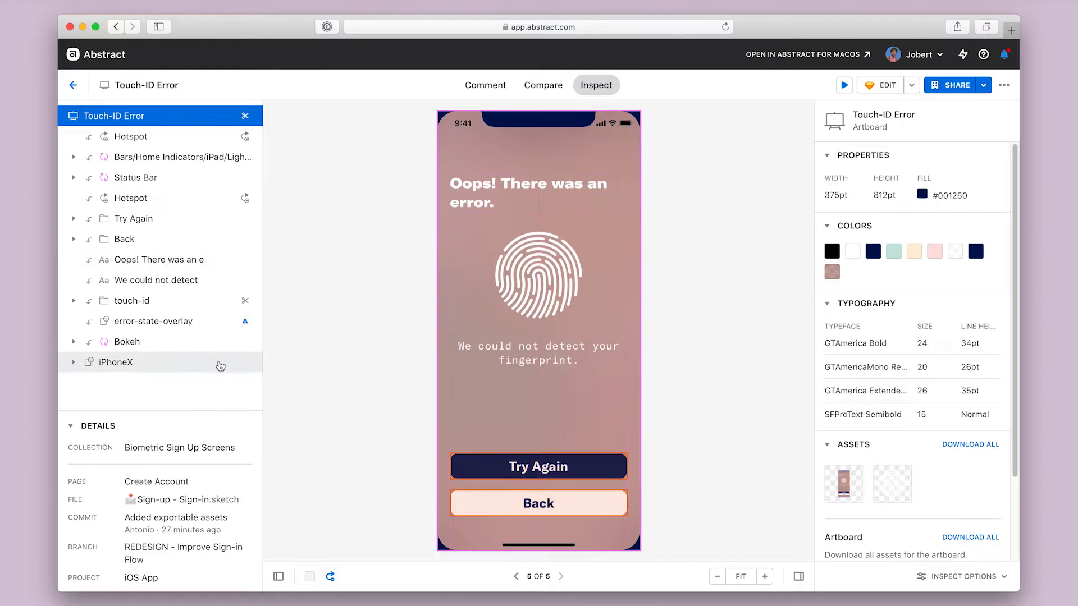
pyautogui.moveTo(204, 576)
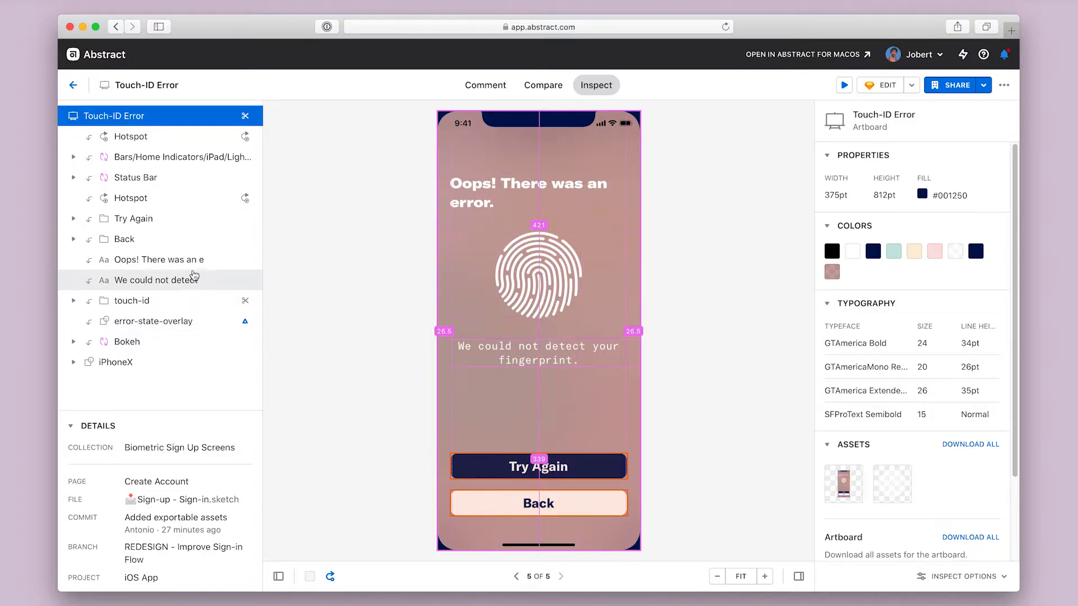
pyautogui.click(131, 198)
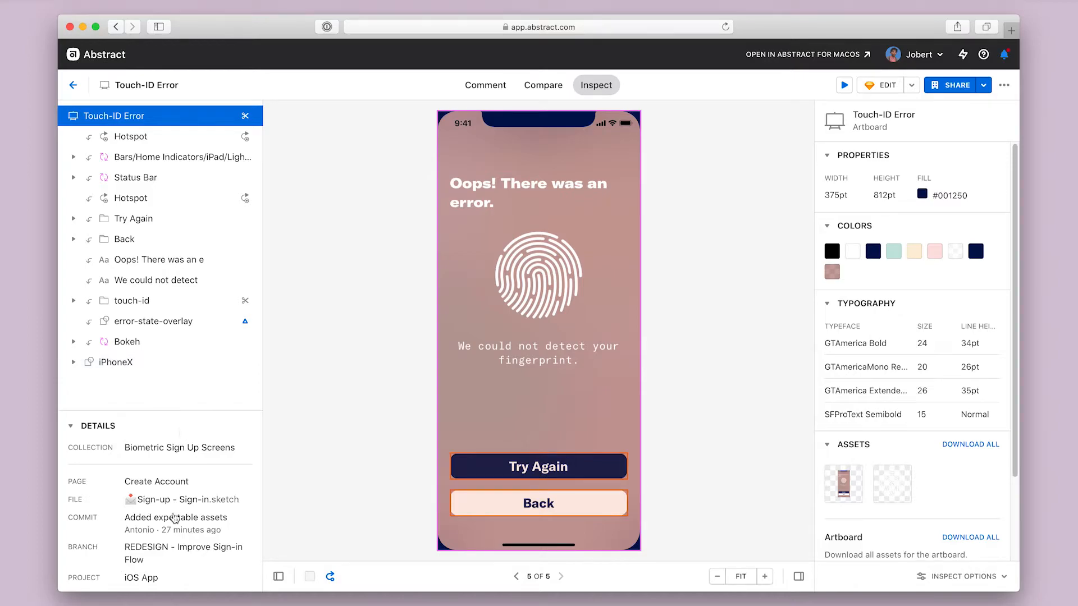
pyautogui.moveTo(142, 578)
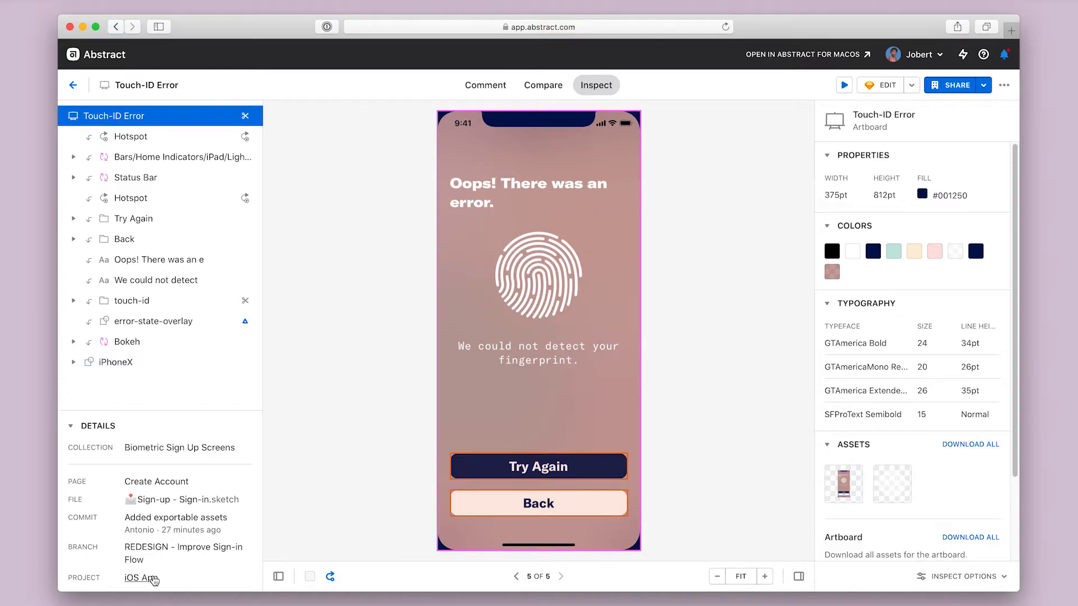
pyautogui.moveTo(175, 516)
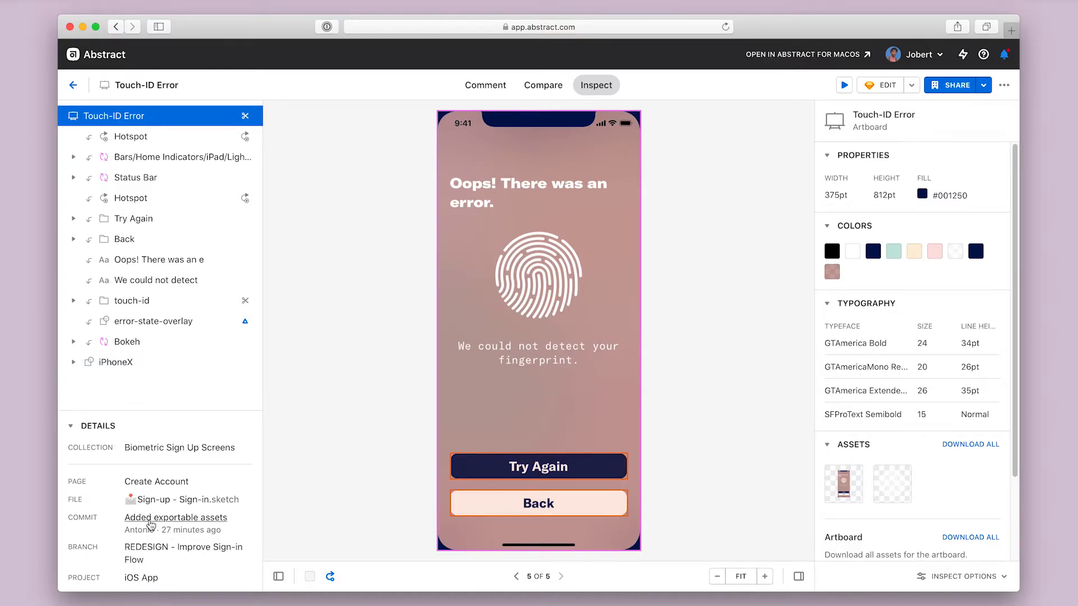
pyautogui.moveTo(156, 482)
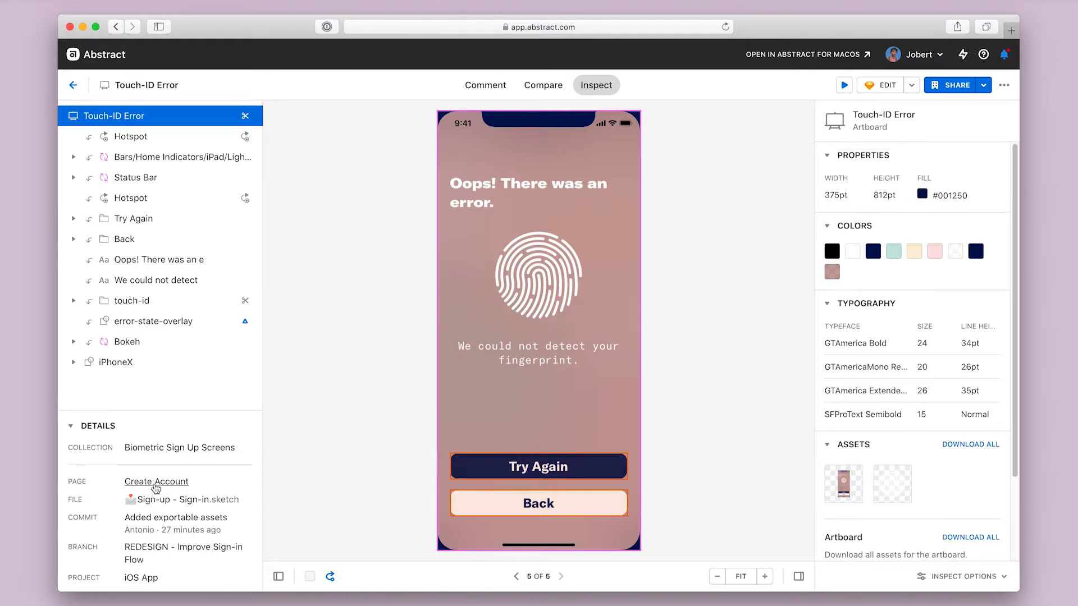
pyautogui.moveTo(157, 474)
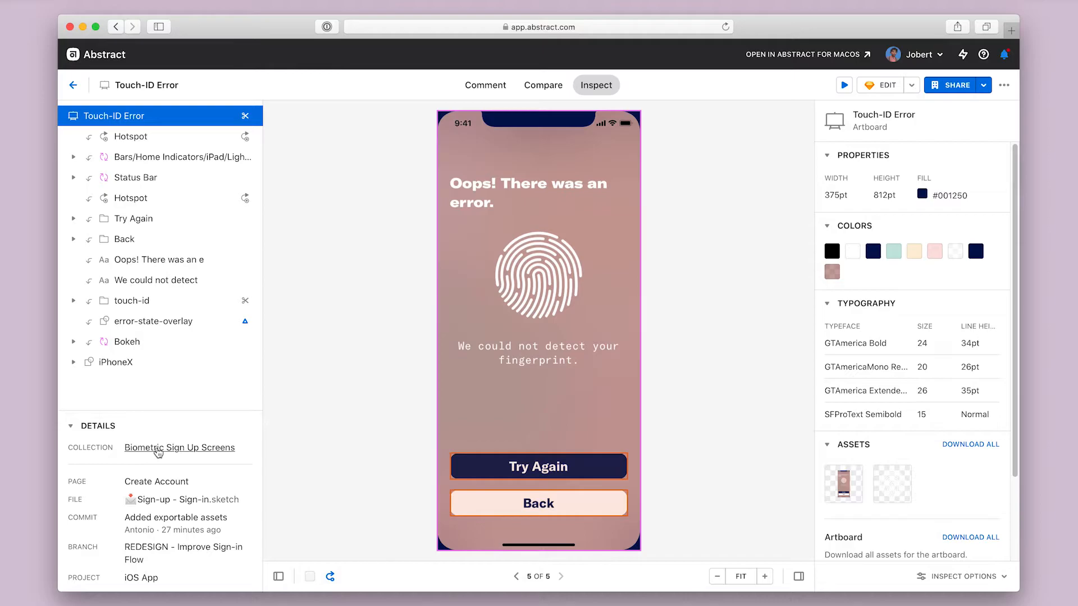
pyautogui.moveTo(764, 393)
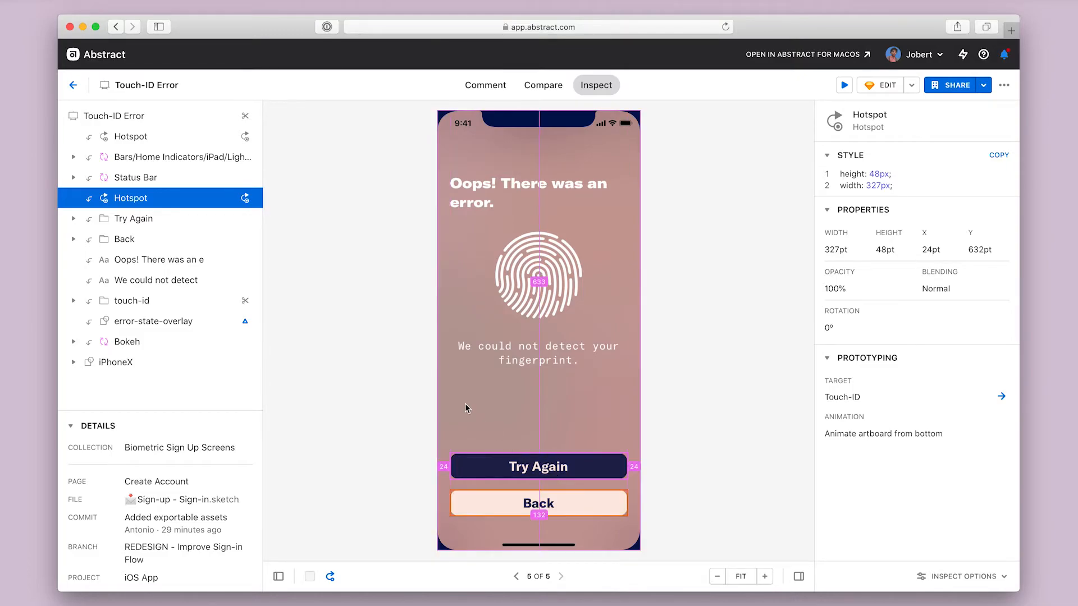
# Select the touch-id group to show its 155×155pt size, white fill and 1x–3x PNG assets.
pyautogui.click(130, 300)
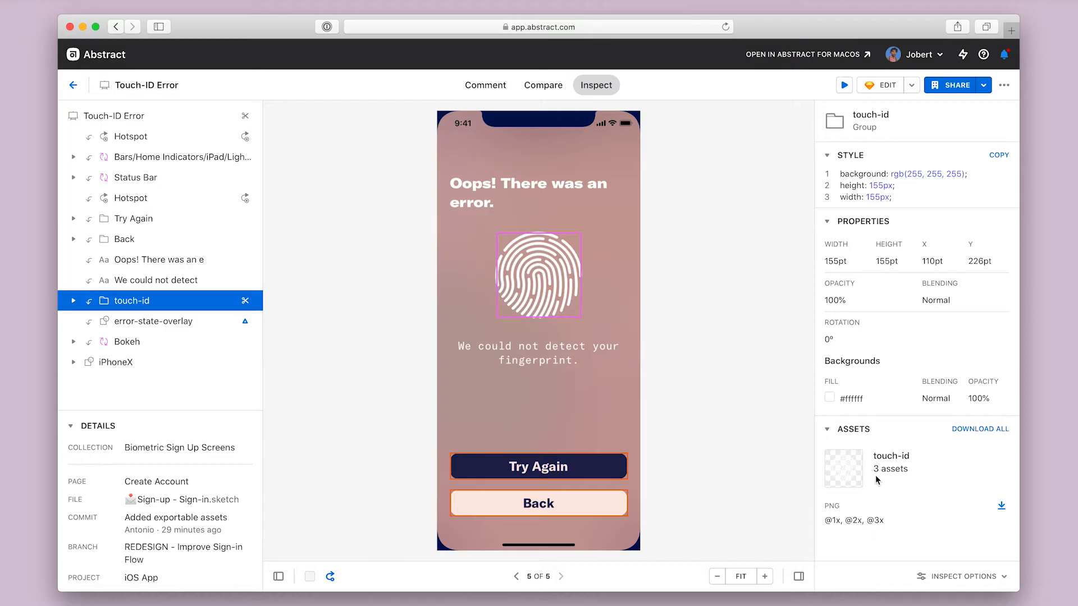
pyautogui.moveTo(885, 481)
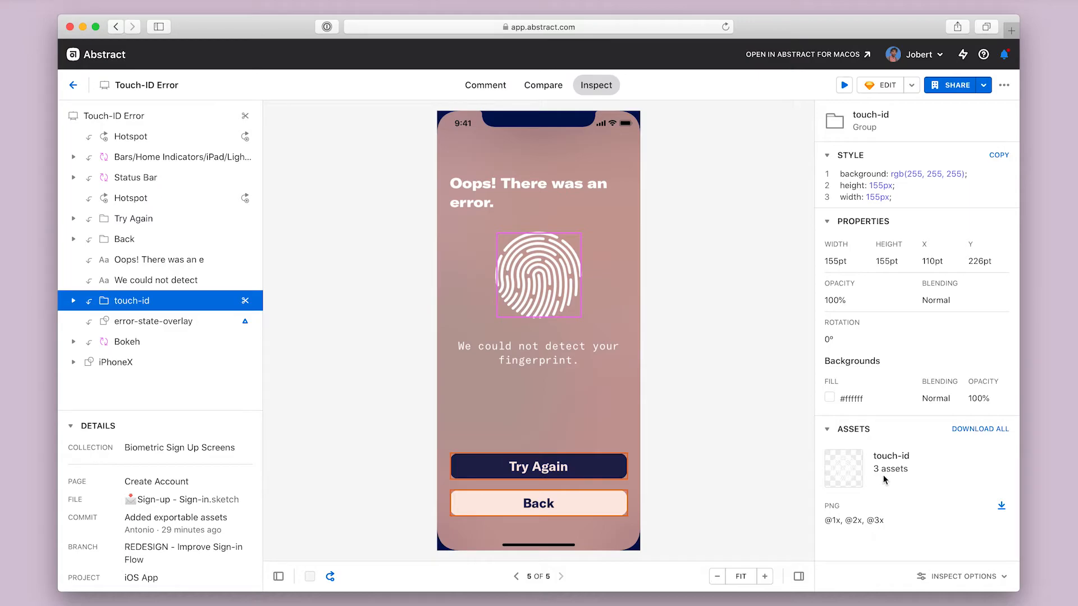
pyautogui.moveTo(962, 575)
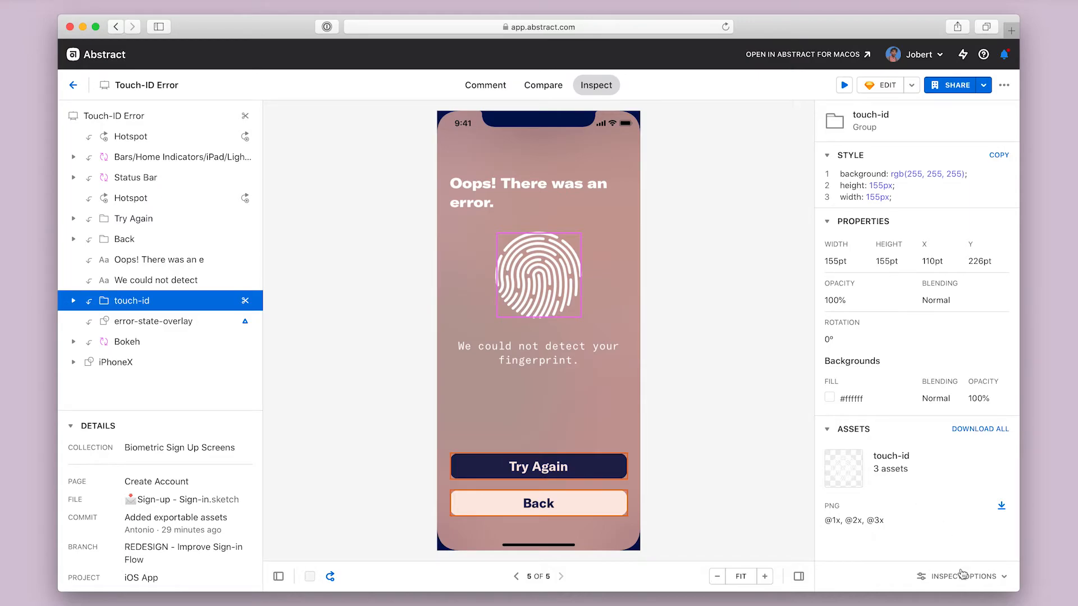
# Switch Inspect measurement units to Pixels so the group reads 155×155px at 110, 226.
pyautogui.click(966, 577)
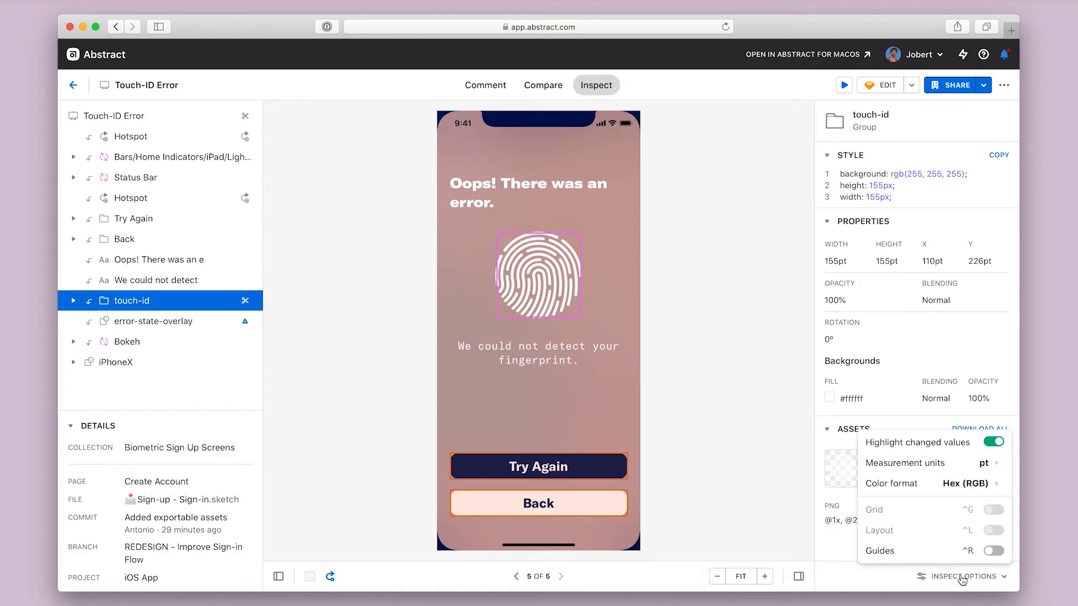
pyautogui.click(905, 463)
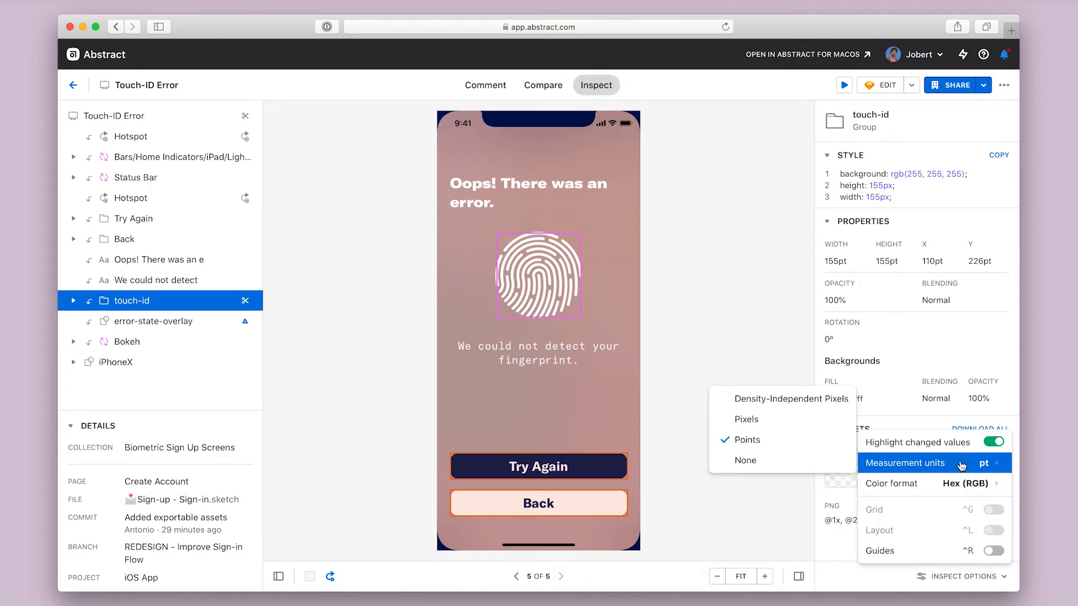
pyautogui.click(746, 419)
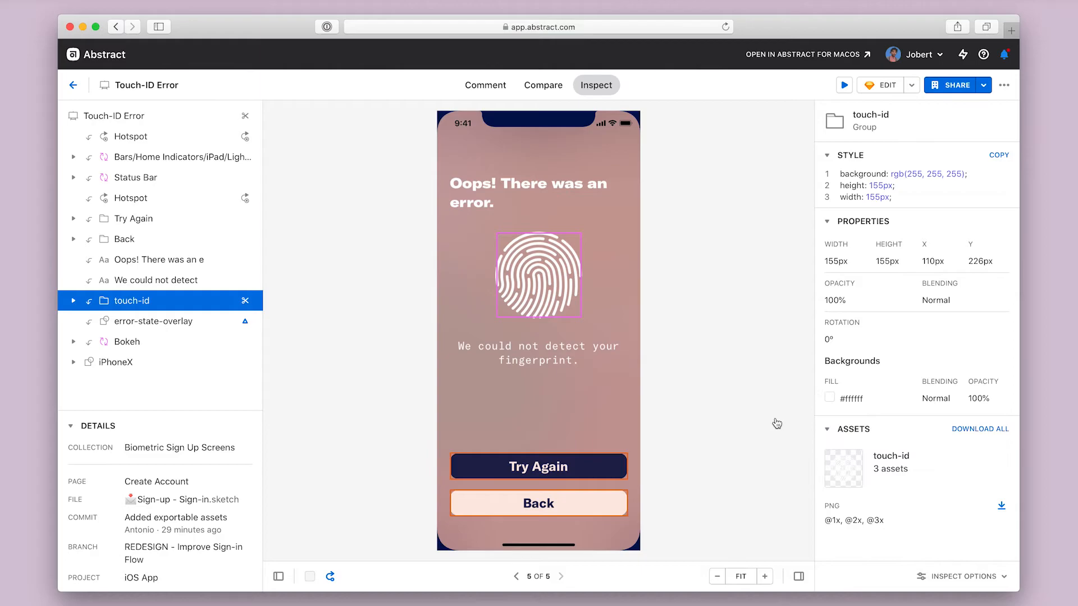
pyautogui.moveTo(772, 271)
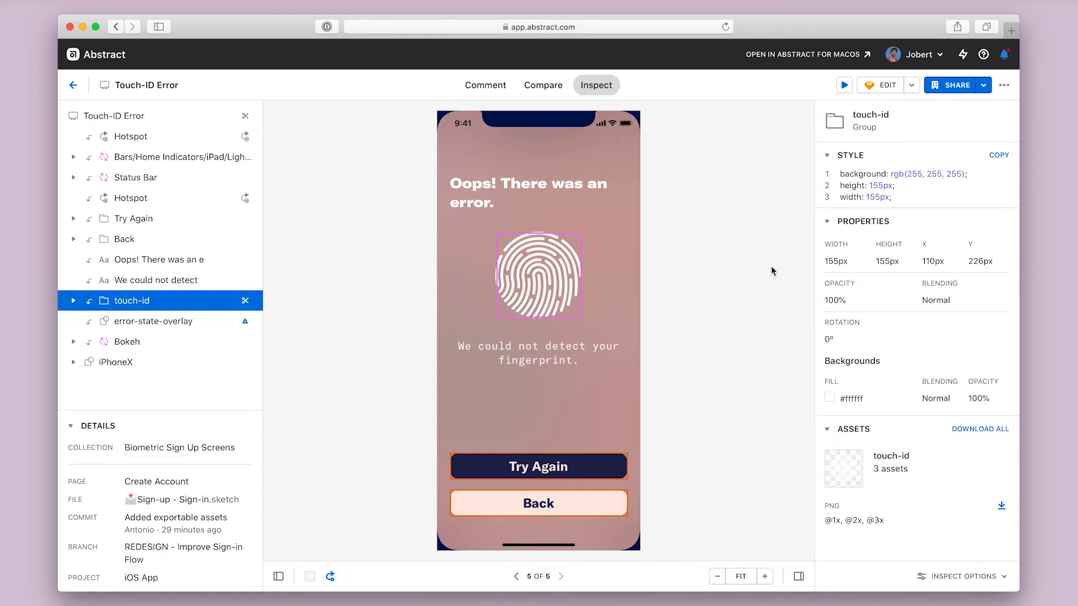
pyautogui.moveTo(749, 251)
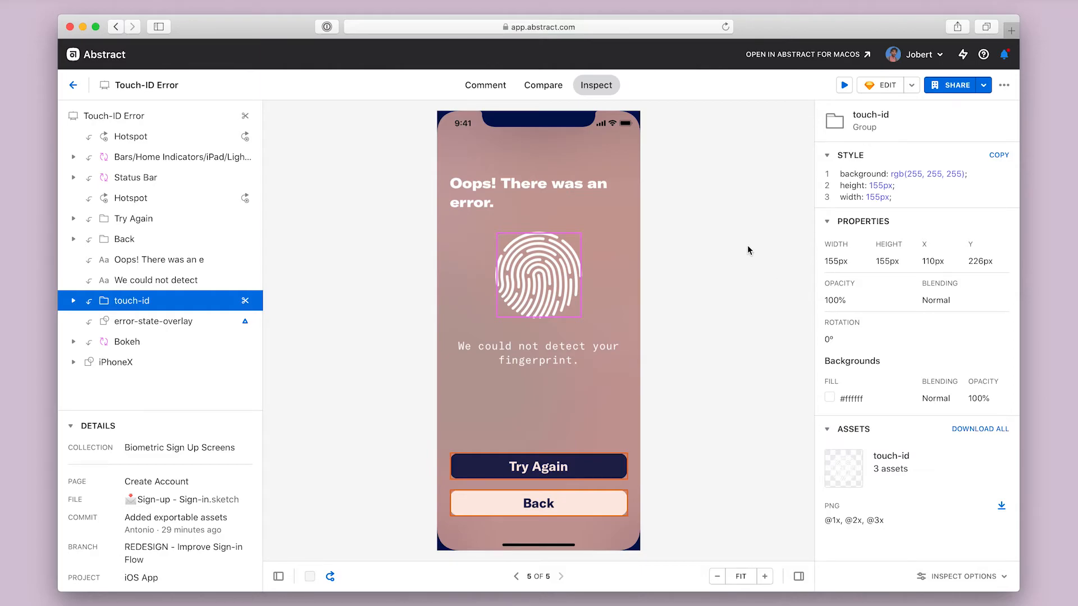
pyautogui.click(485, 85)
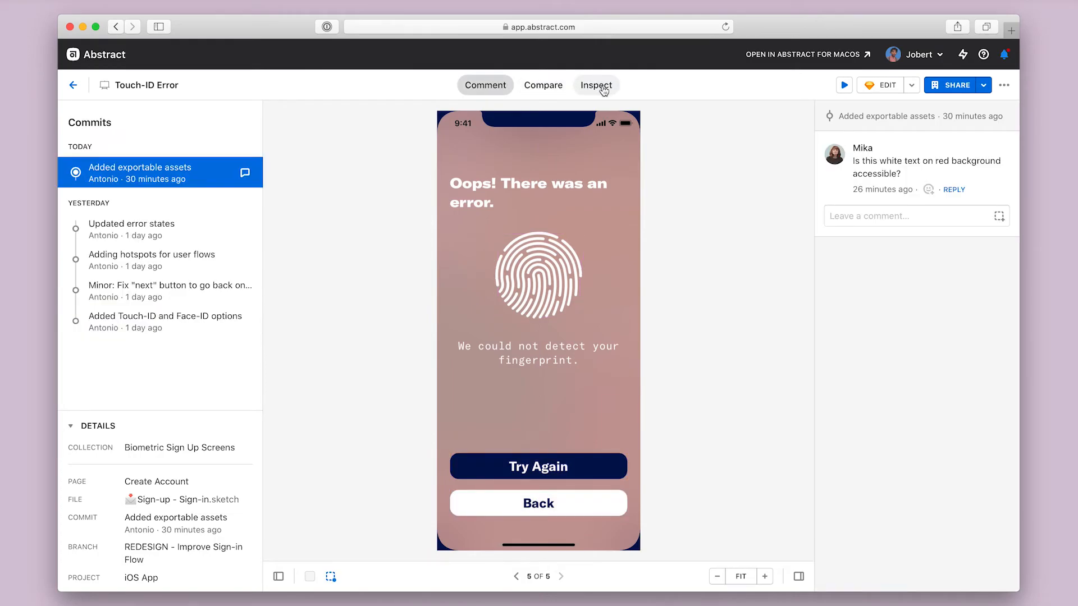
pyautogui.click(596, 84)
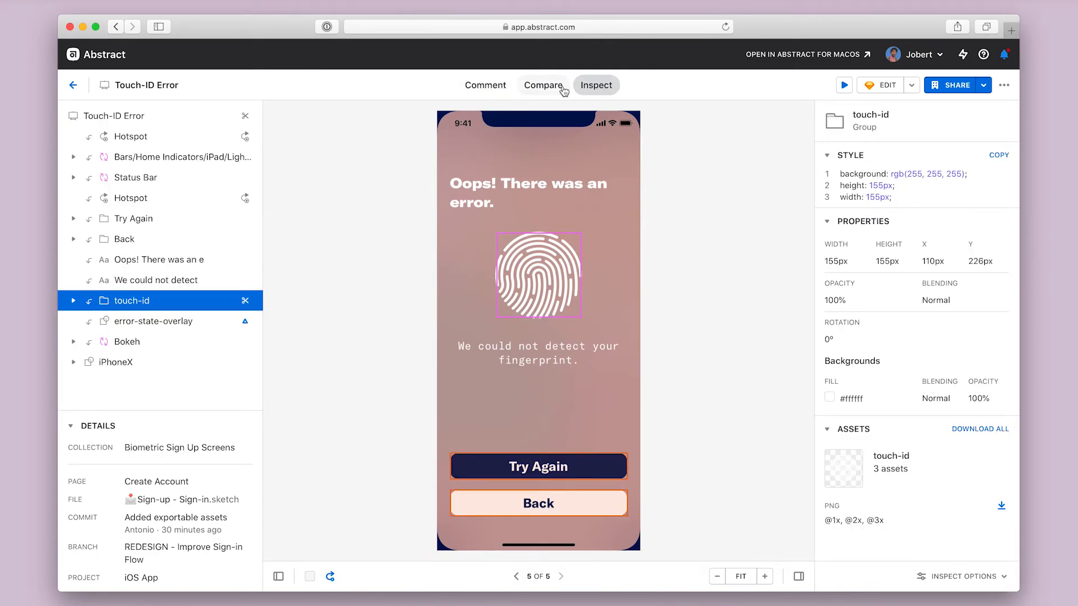
pyautogui.click(542, 84)
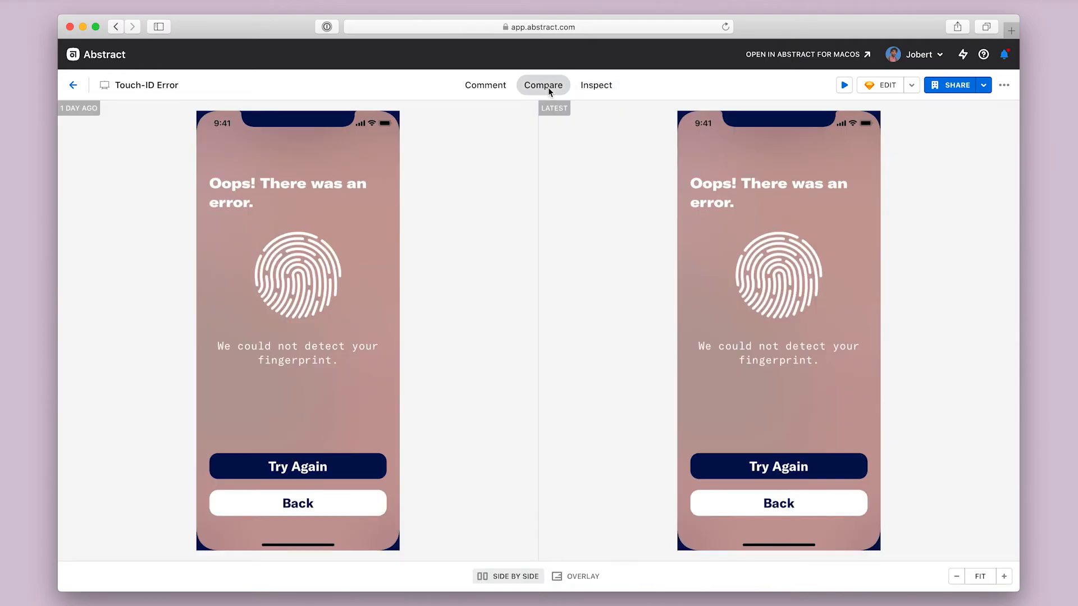
pyautogui.click(595, 84)
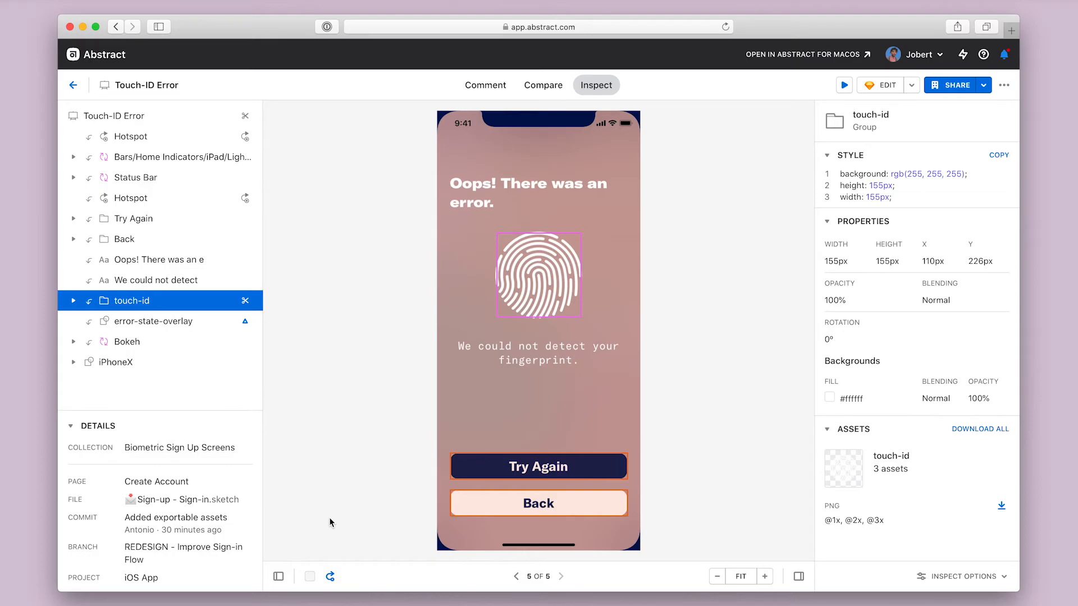
# Hide the sidebars, try the Dark then Light with Pattern background, and show hotspots.
pyautogui.click(278, 576)
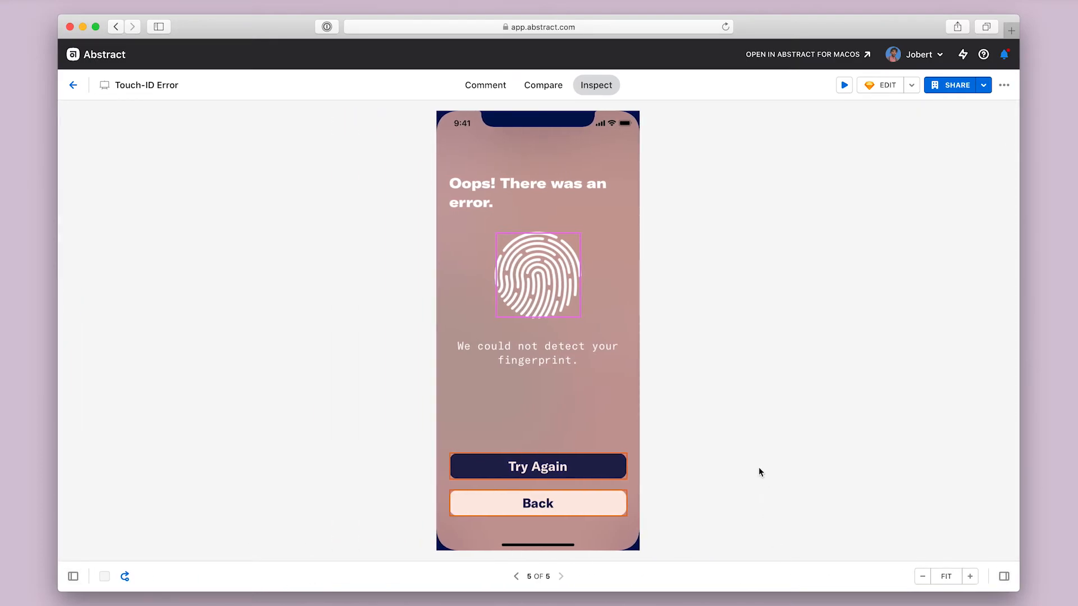
pyautogui.moveTo(428, 480)
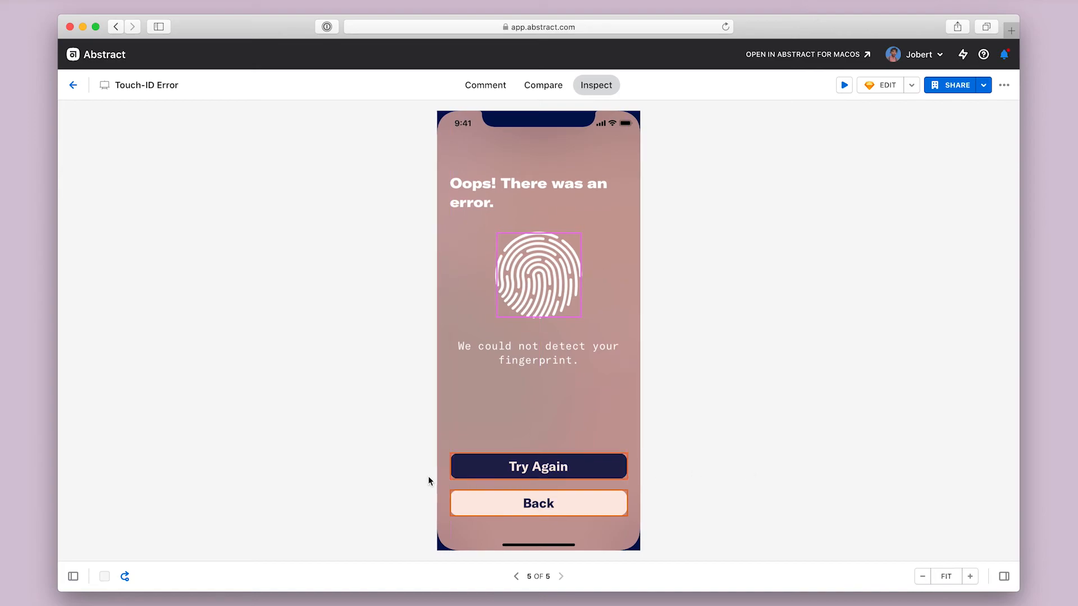
pyautogui.click(104, 576)
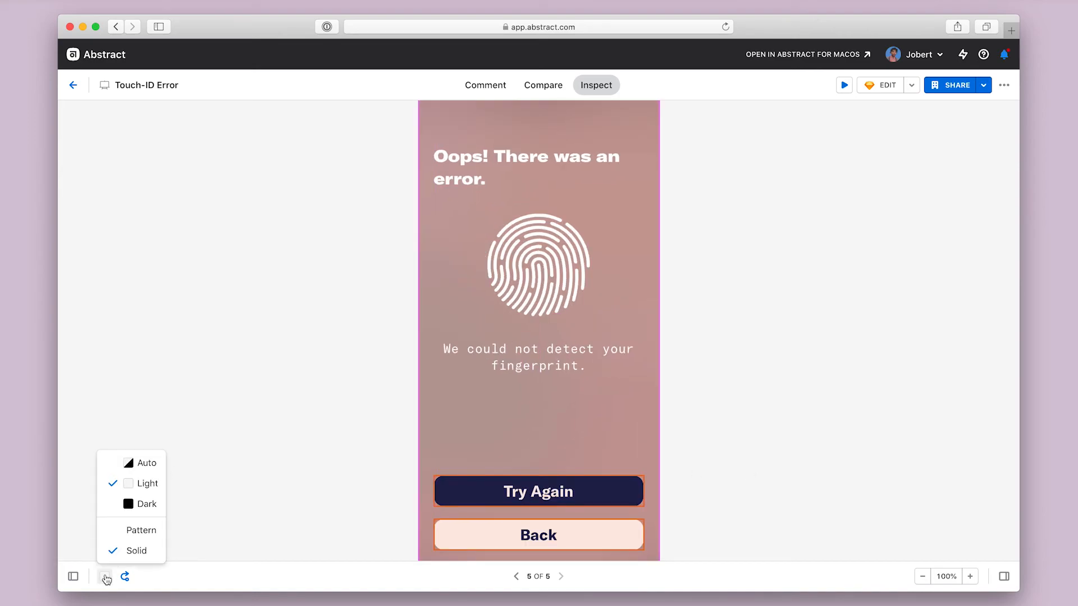
pyautogui.click(143, 530)
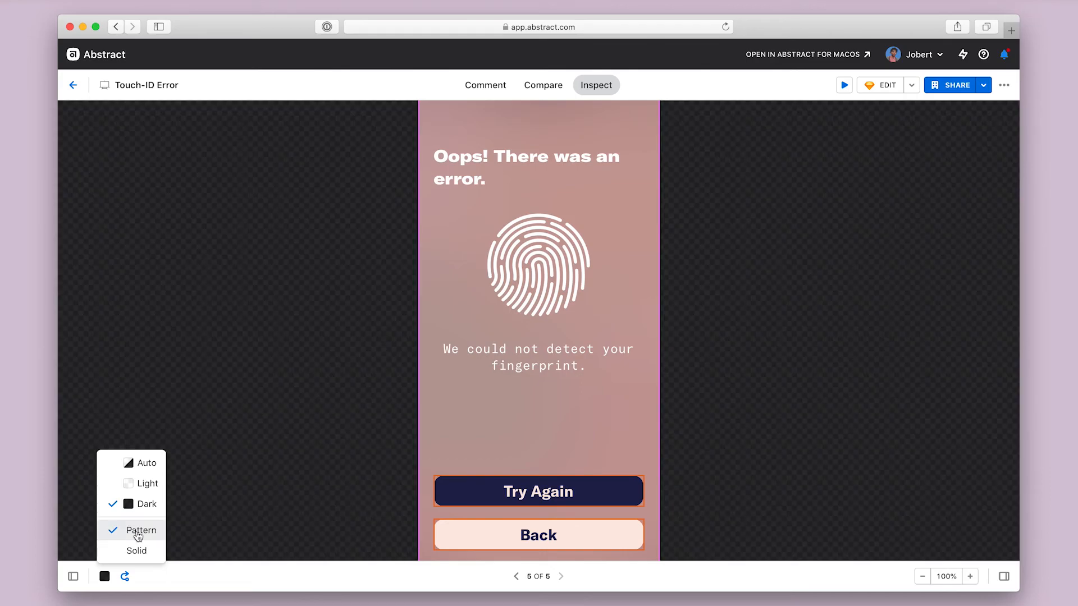
pyautogui.click(147, 483)
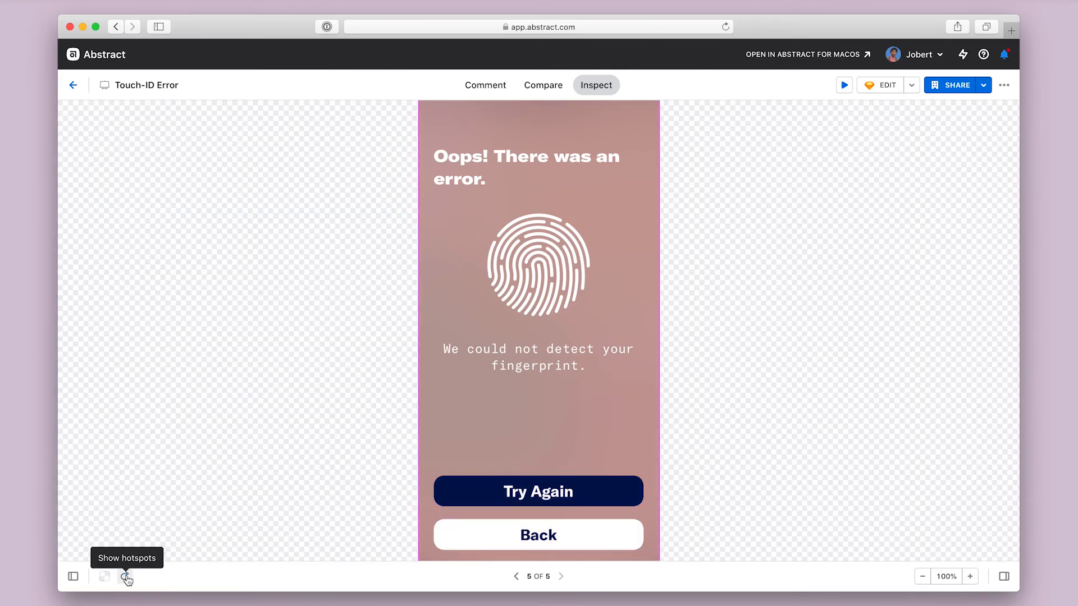
pyautogui.click(126, 576)
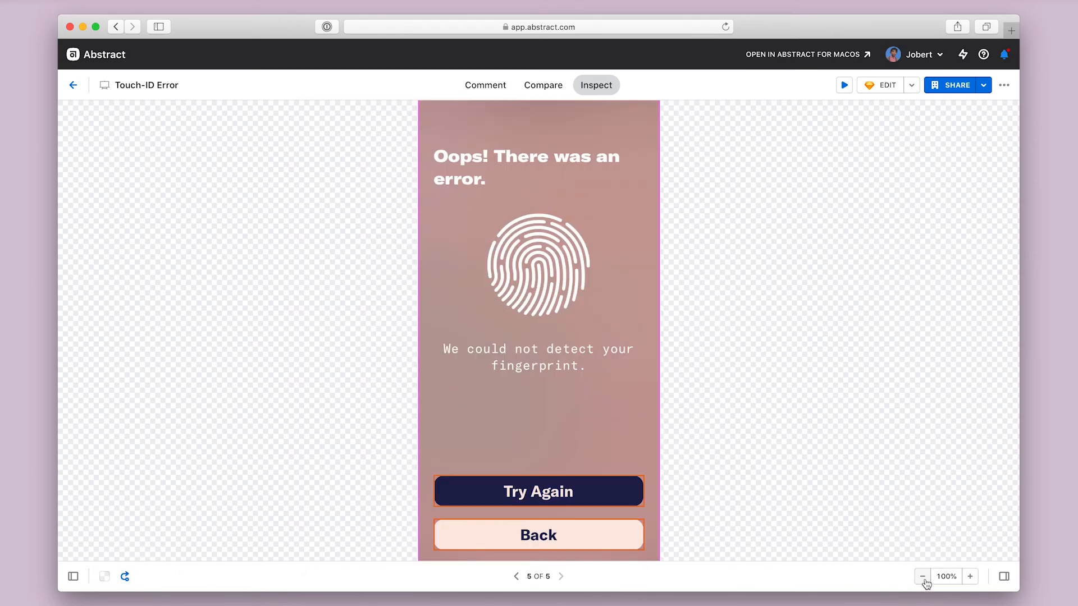
pyautogui.moveTo(516, 575)
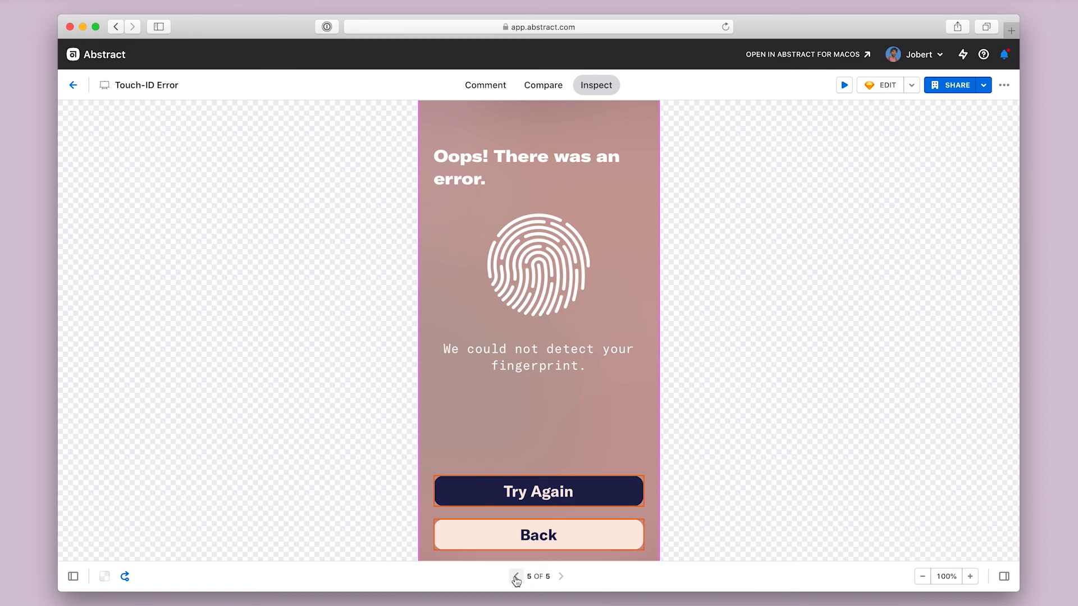
# Step back through the artboards to Select Account Creation, 1 of 5.
pyautogui.click(516, 575)
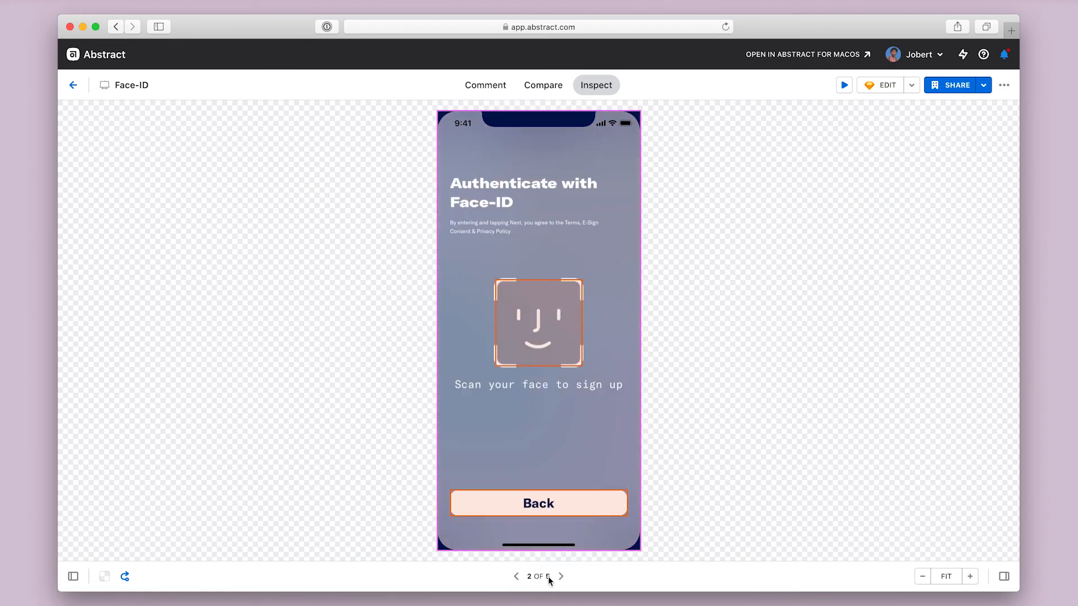
pyautogui.click(516, 576)
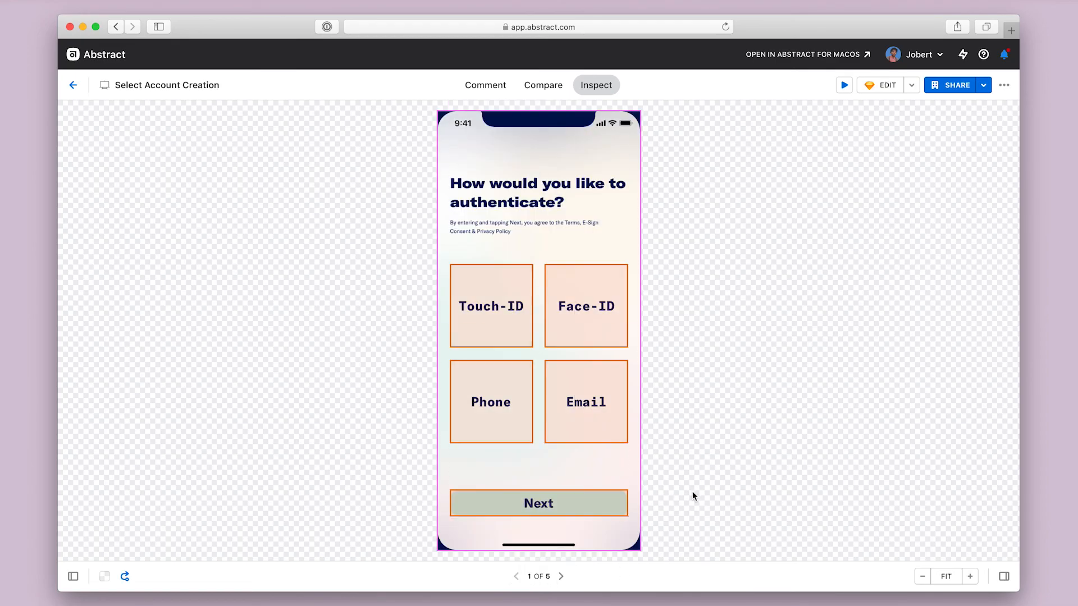